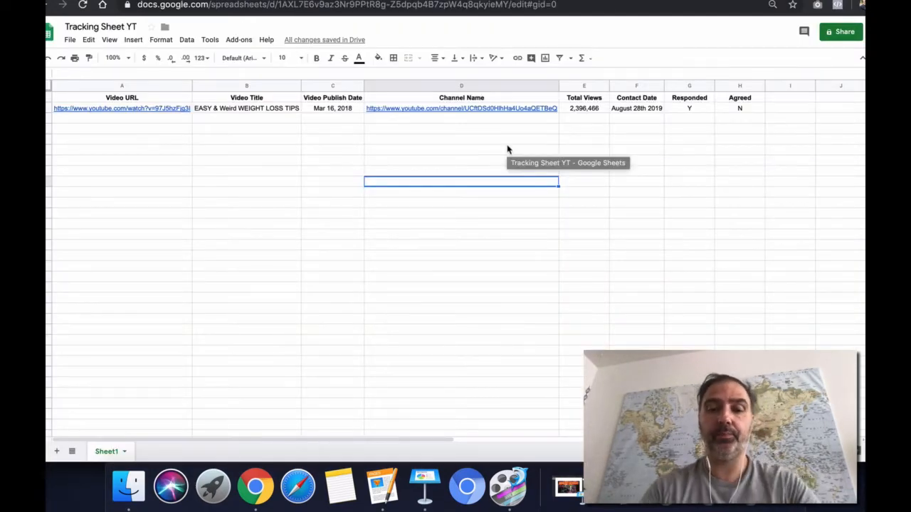
pyautogui.moveTo(648, 293)
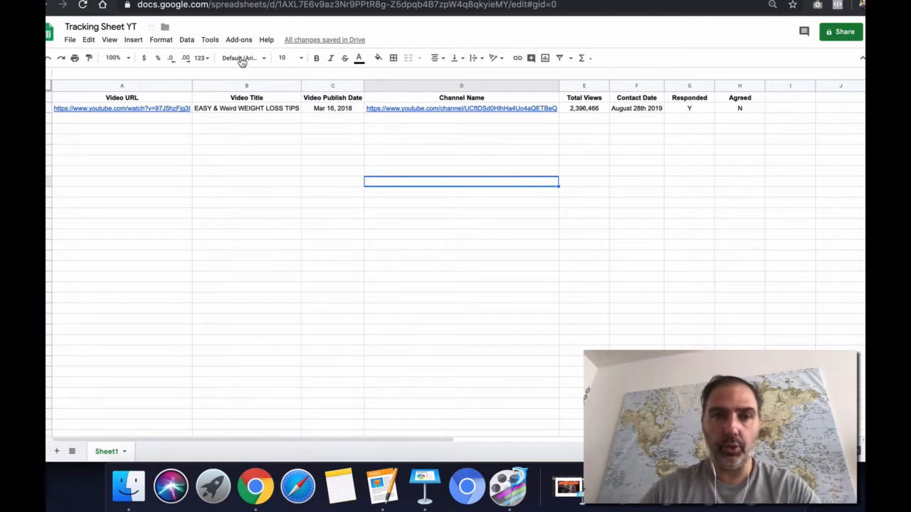
# - Zoom the tracking sheet to 150%
pyautogui.click(113, 58)
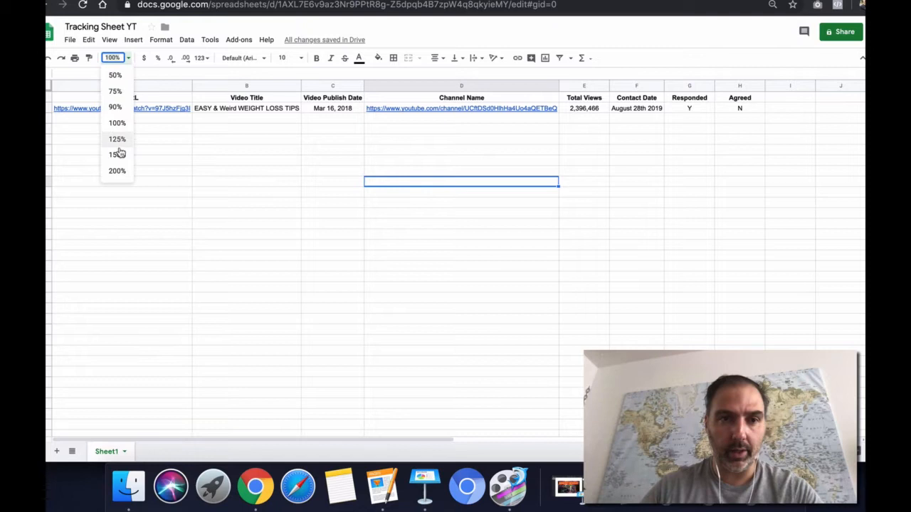
pyautogui.click(113, 154)
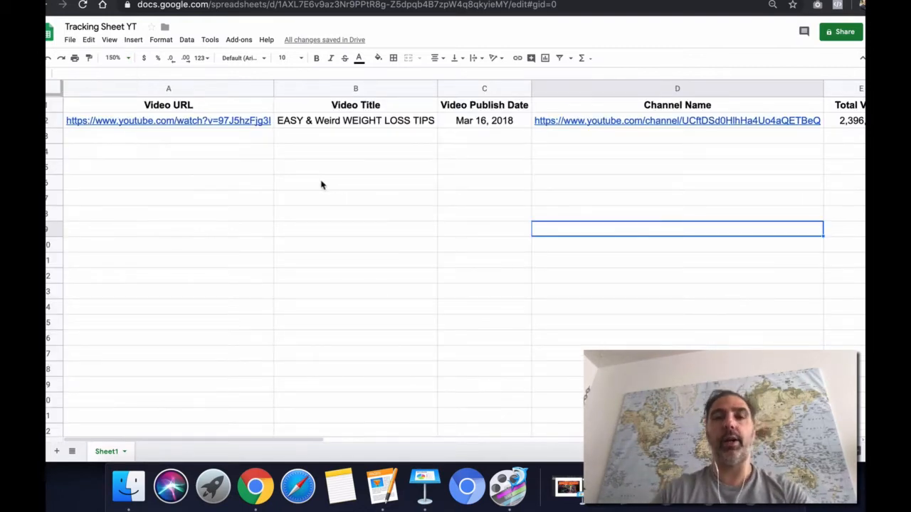
pyautogui.moveTo(244, 112)
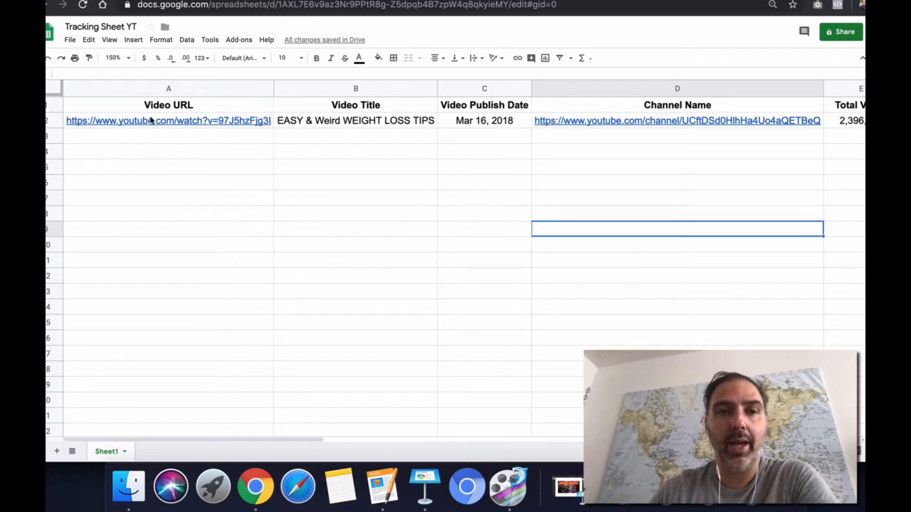
pyautogui.moveTo(189, 116)
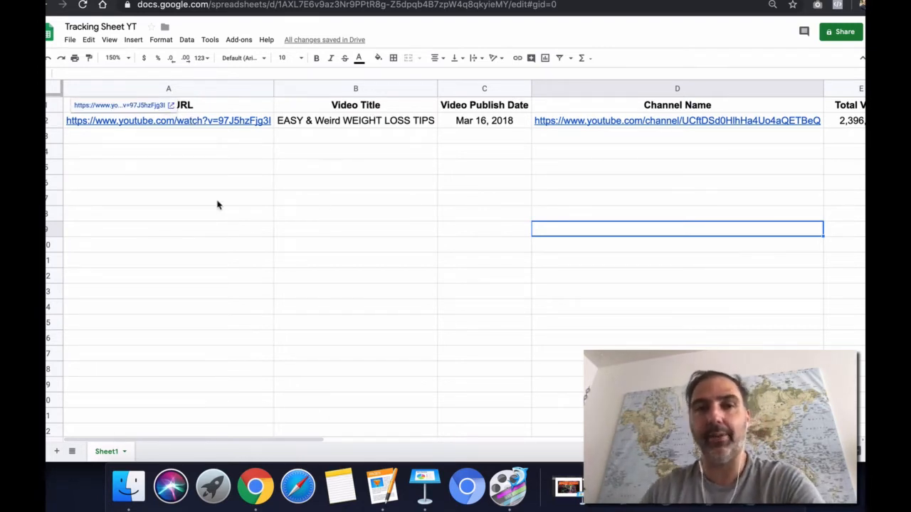
# - Dismiss the link preview and switch to the weight-loss tips video's YouTube tab
pyautogui.click(168, 197)
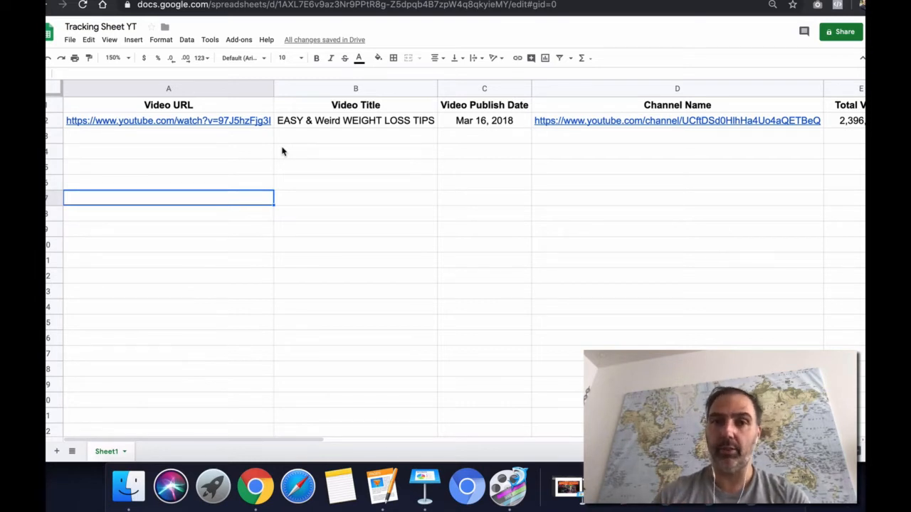
pyautogui.moveTo(176, 140)
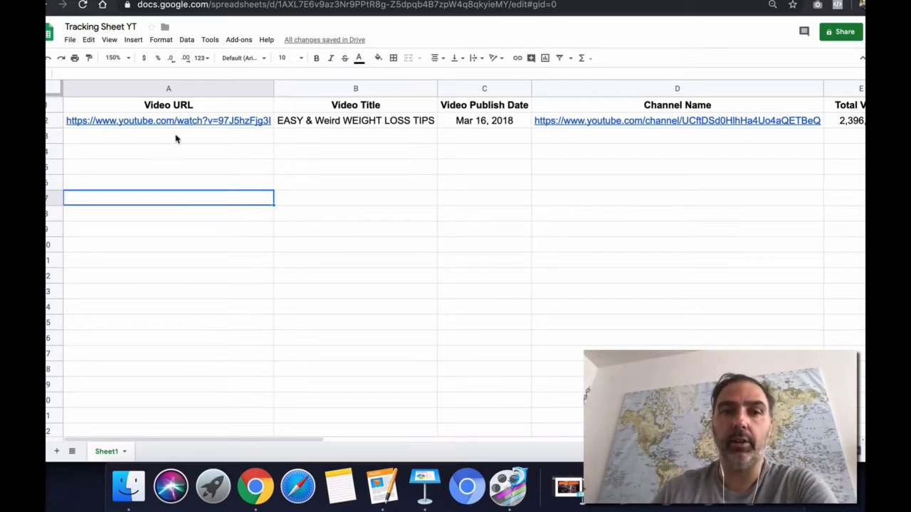
pyautogui.moveTo(180, 139)
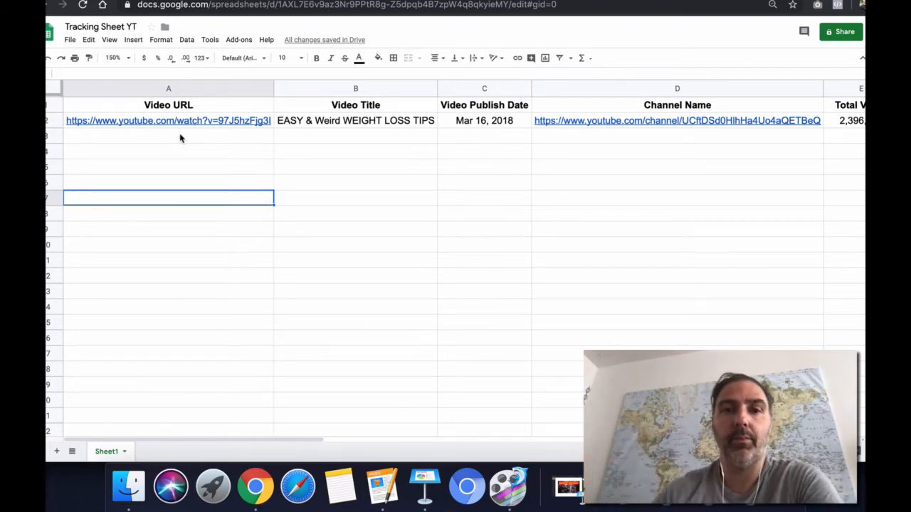
pyautogui.click(168, 120)
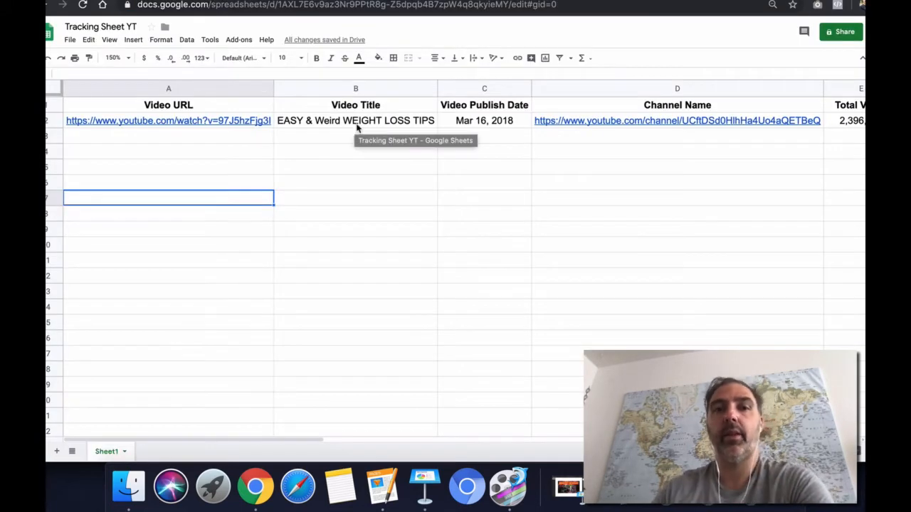
pyautogui.click(169, 121)
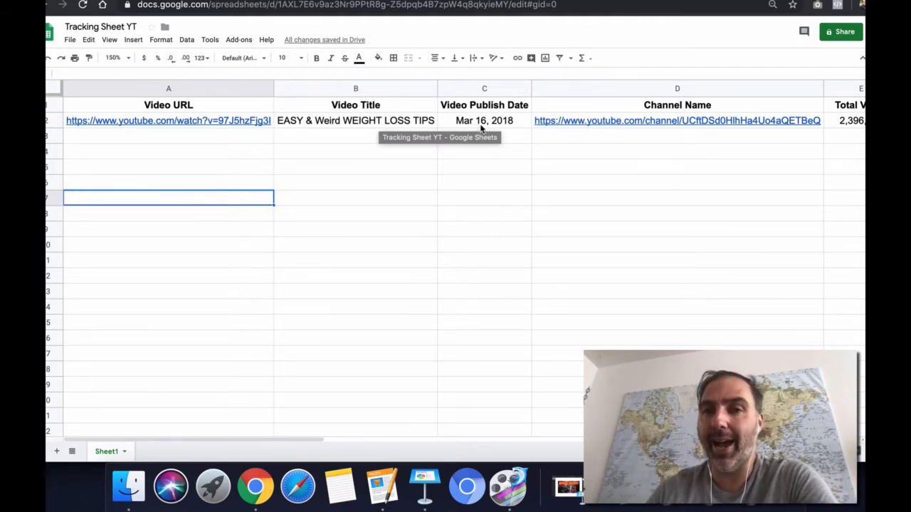
pyautogui.click(168, 120)
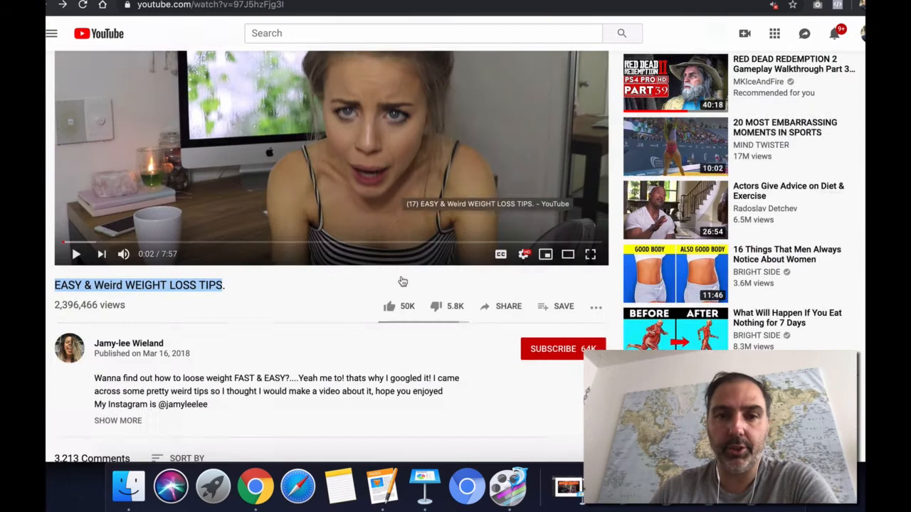
pyautogui.scroll(-3)
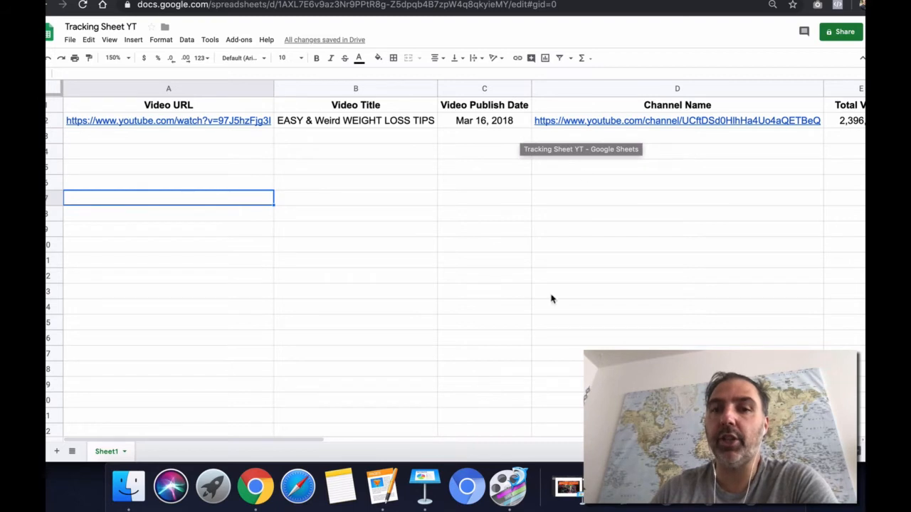
pyautogui.moveTo(418, 320)
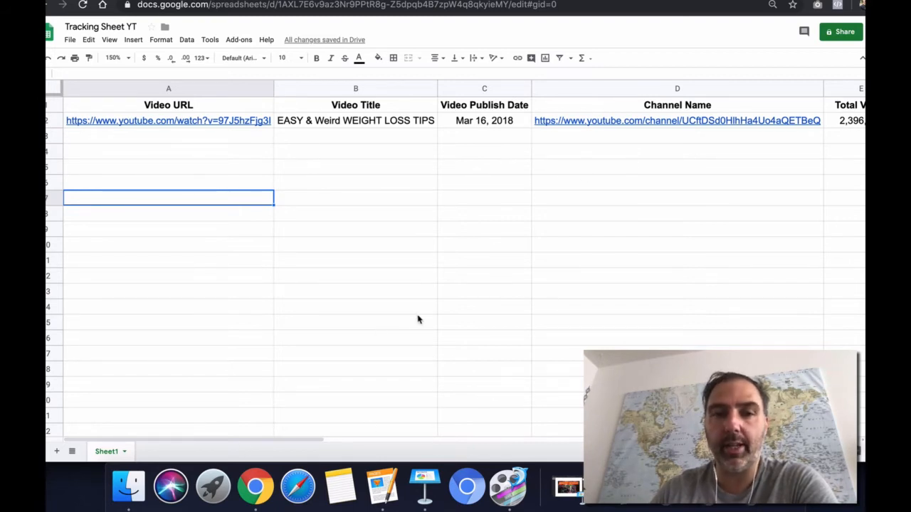
pyautogui.hscroll(3)
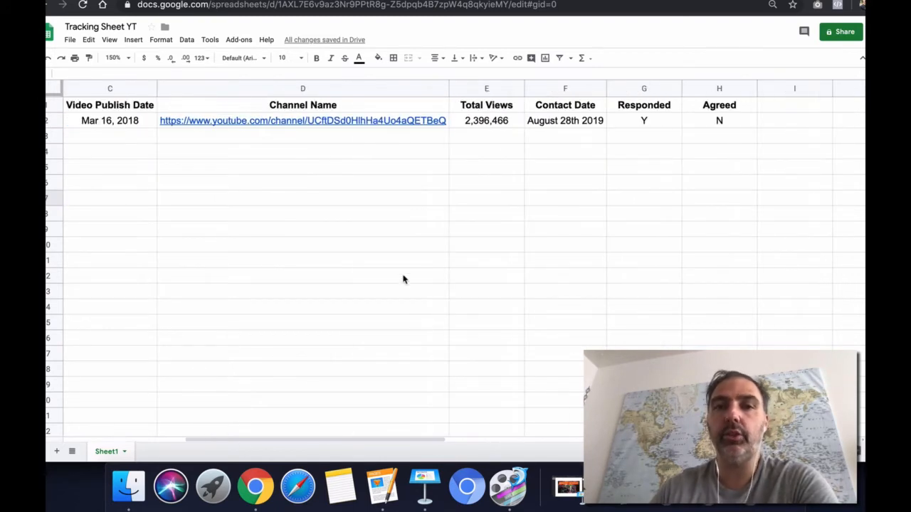
pyautogui.click(302, 121)
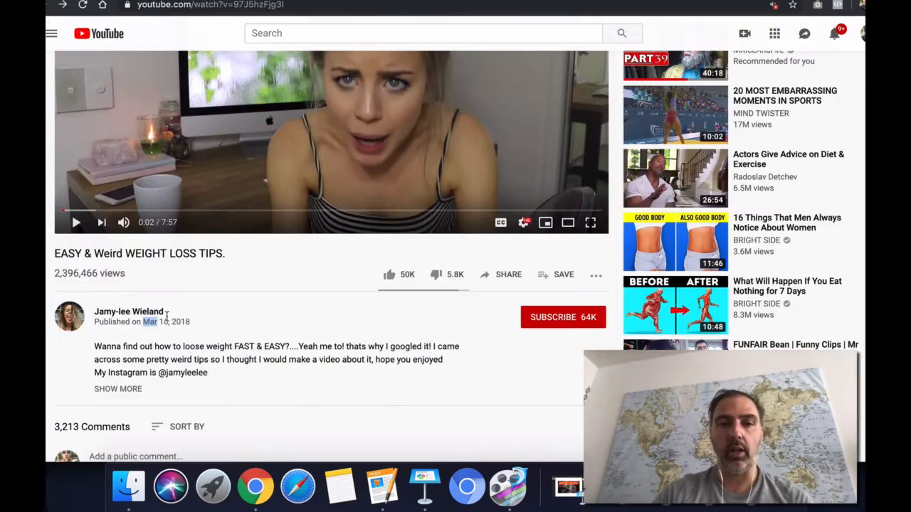
# - Select the uploader's channel name and open its link context menu
pyautogui.click(128, 311)
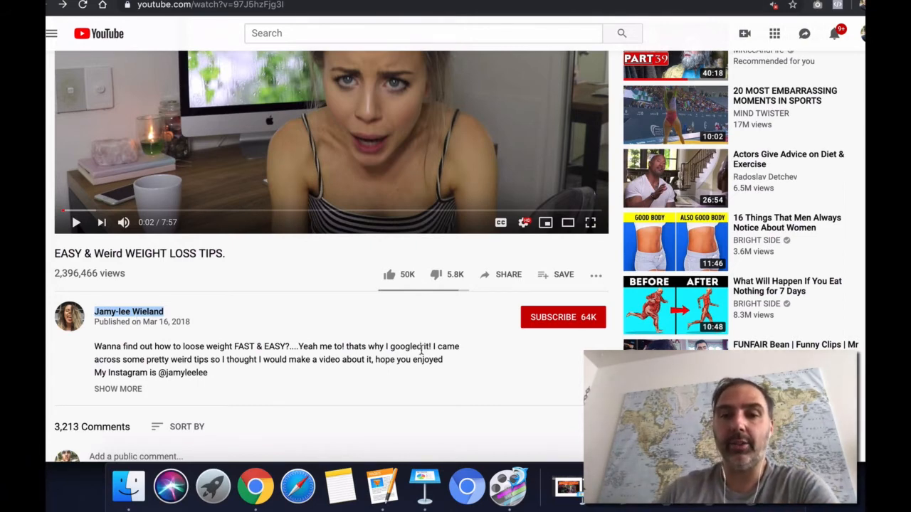
pyautogui.rightClick(128, 311)
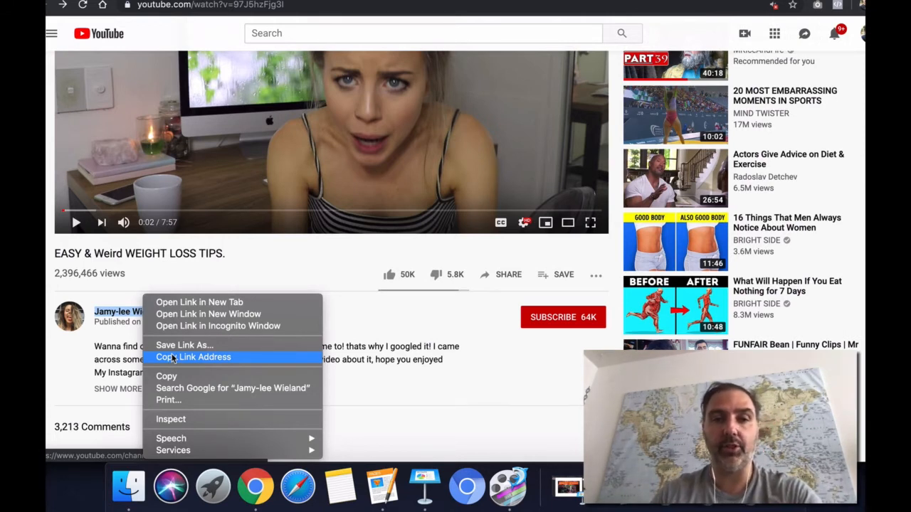
pyautogui.moveTo(417, 359)
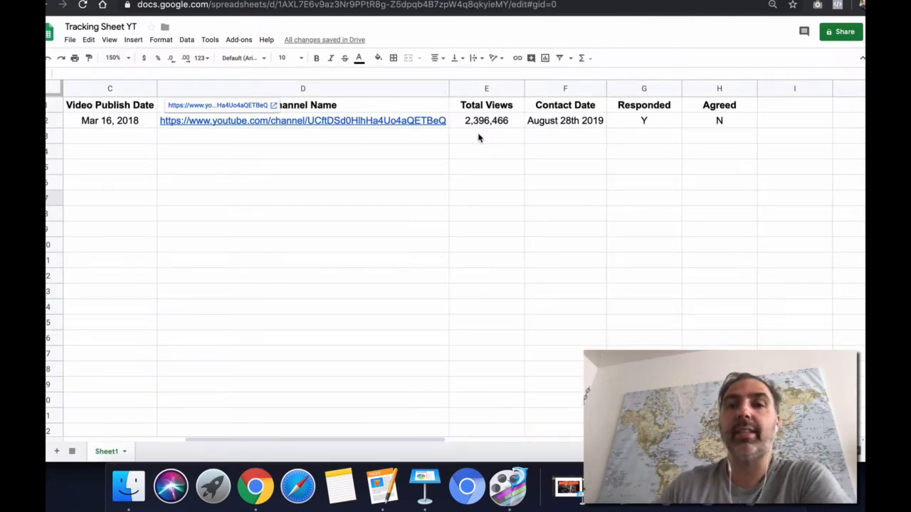
pyautogui.moveTo(489, 124)
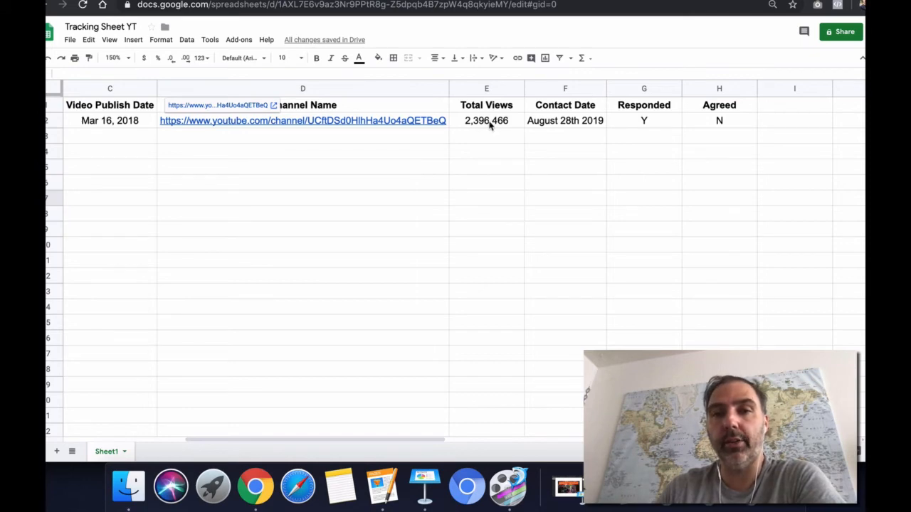
pyautogui.click(302, 120)
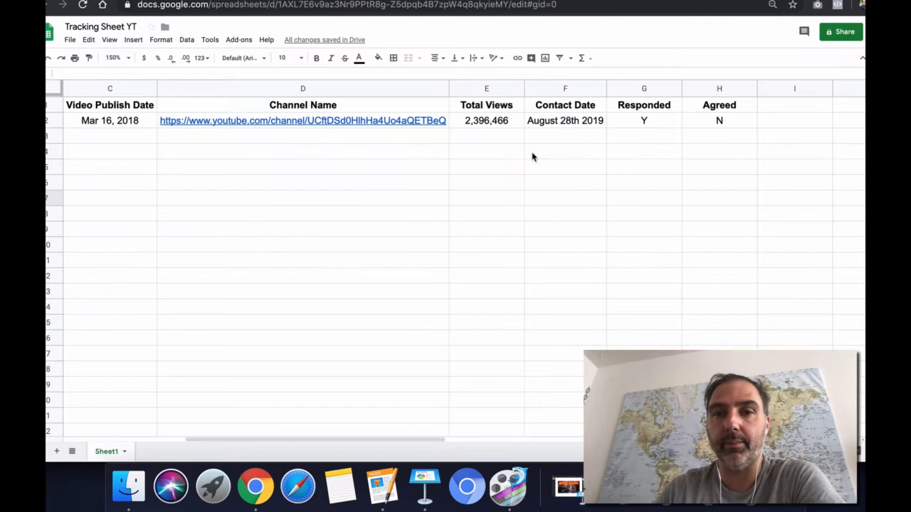
pyautogui.moveTo(562, 126)
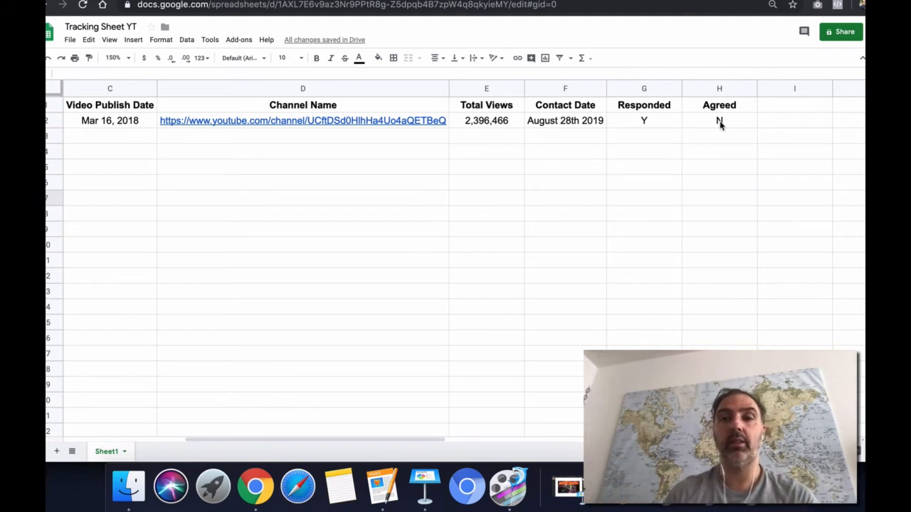
pyautogui.moveTo(639, 71)
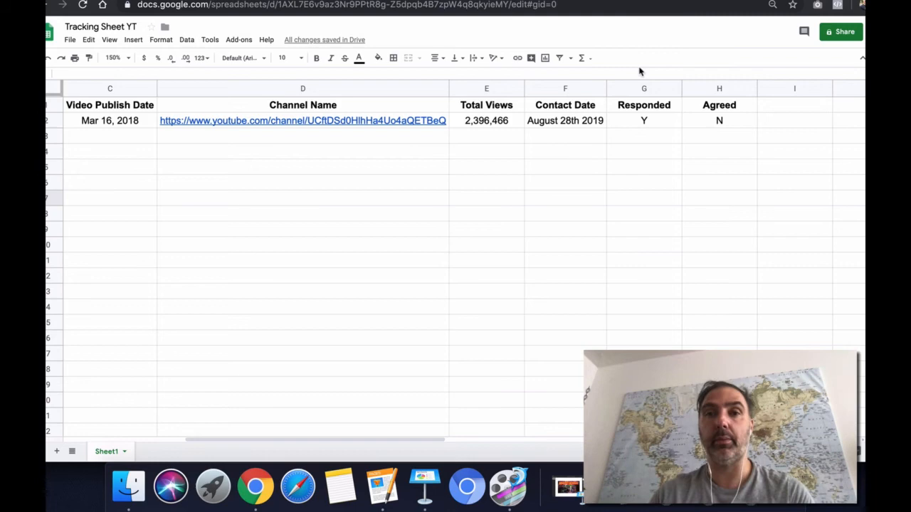
pyautogui.click(302, 120)
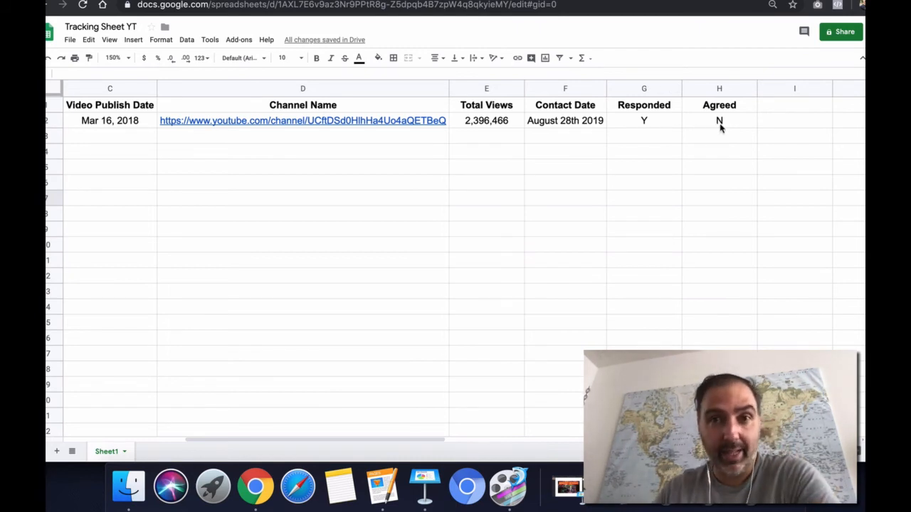
pyautogui.moveTo(719, 127)
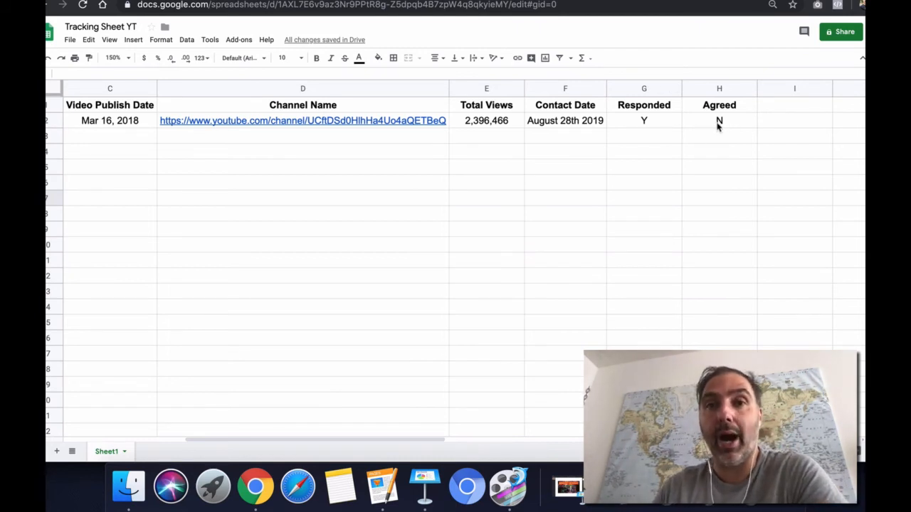
pyautogui.hscroll(3)
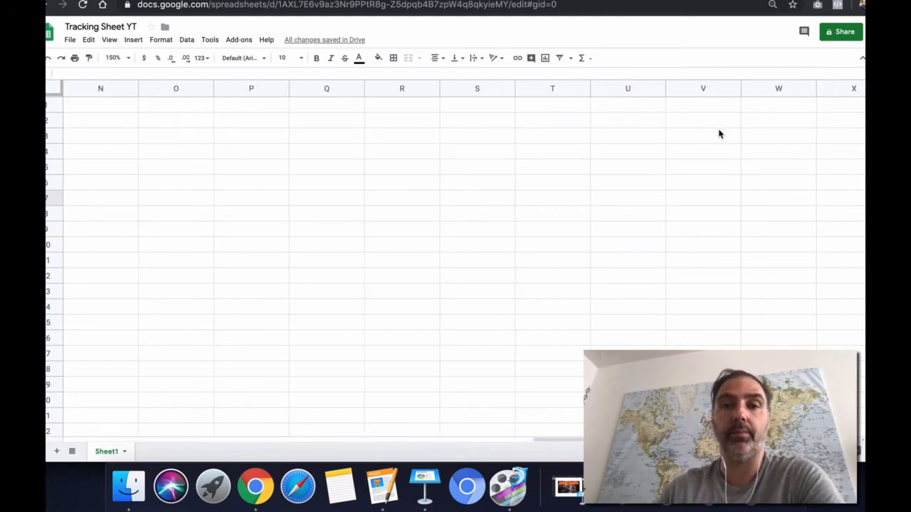
pyautogui.hscroll(-3)
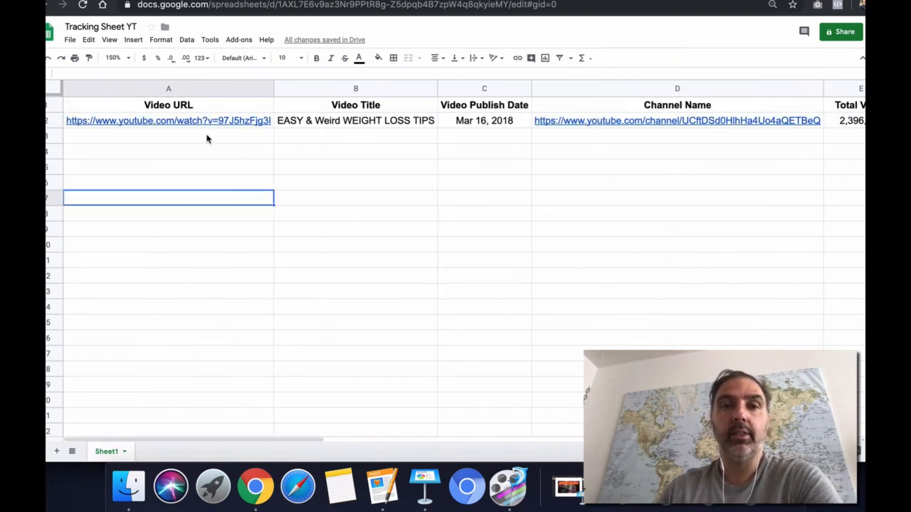
pyautogui.click(167, 135)
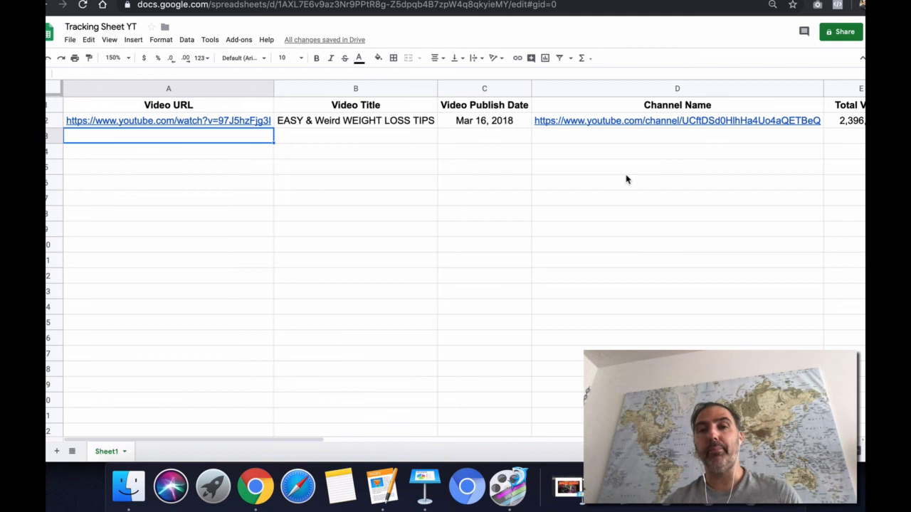